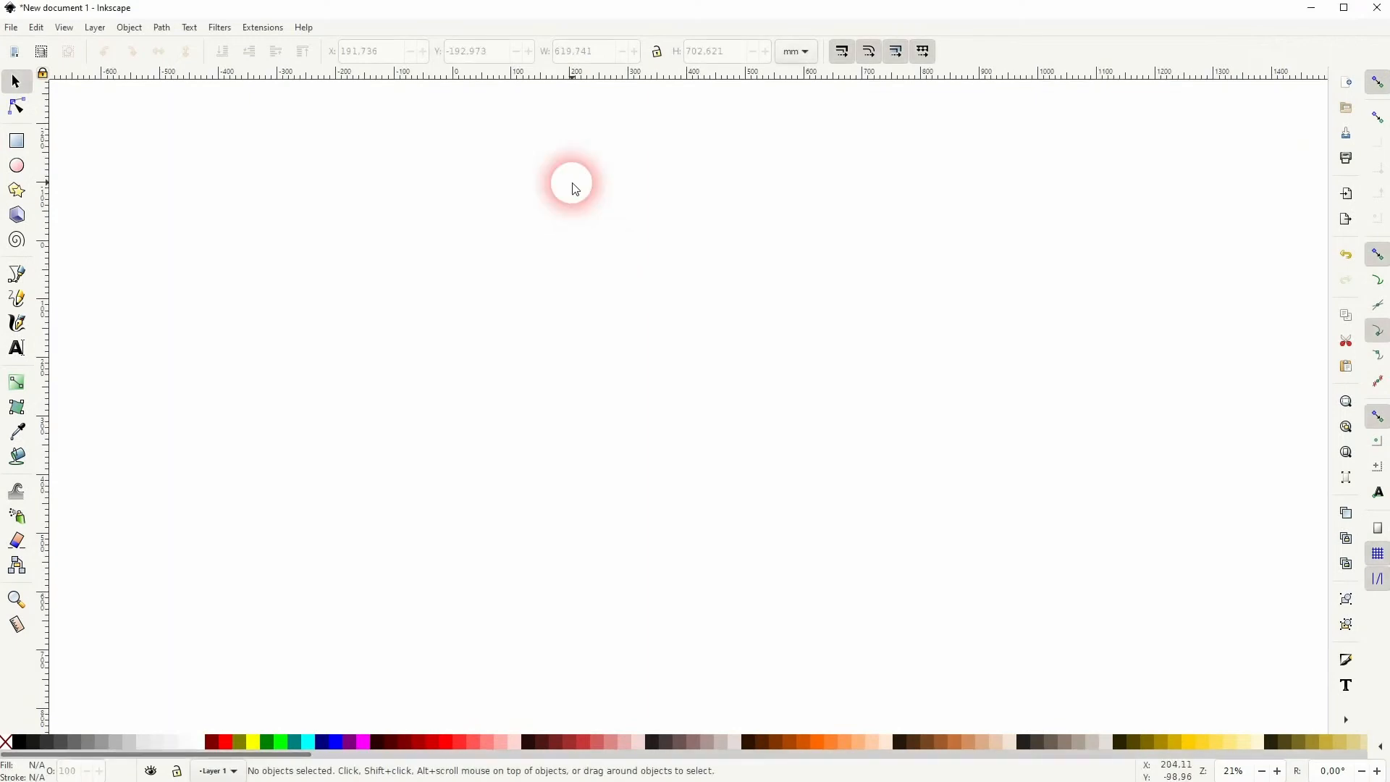
- Draw a six-cornered polygon with the Star/Polygon tool and set its fill to none
{"action": "left_click", "coordinate": [16, 189]}
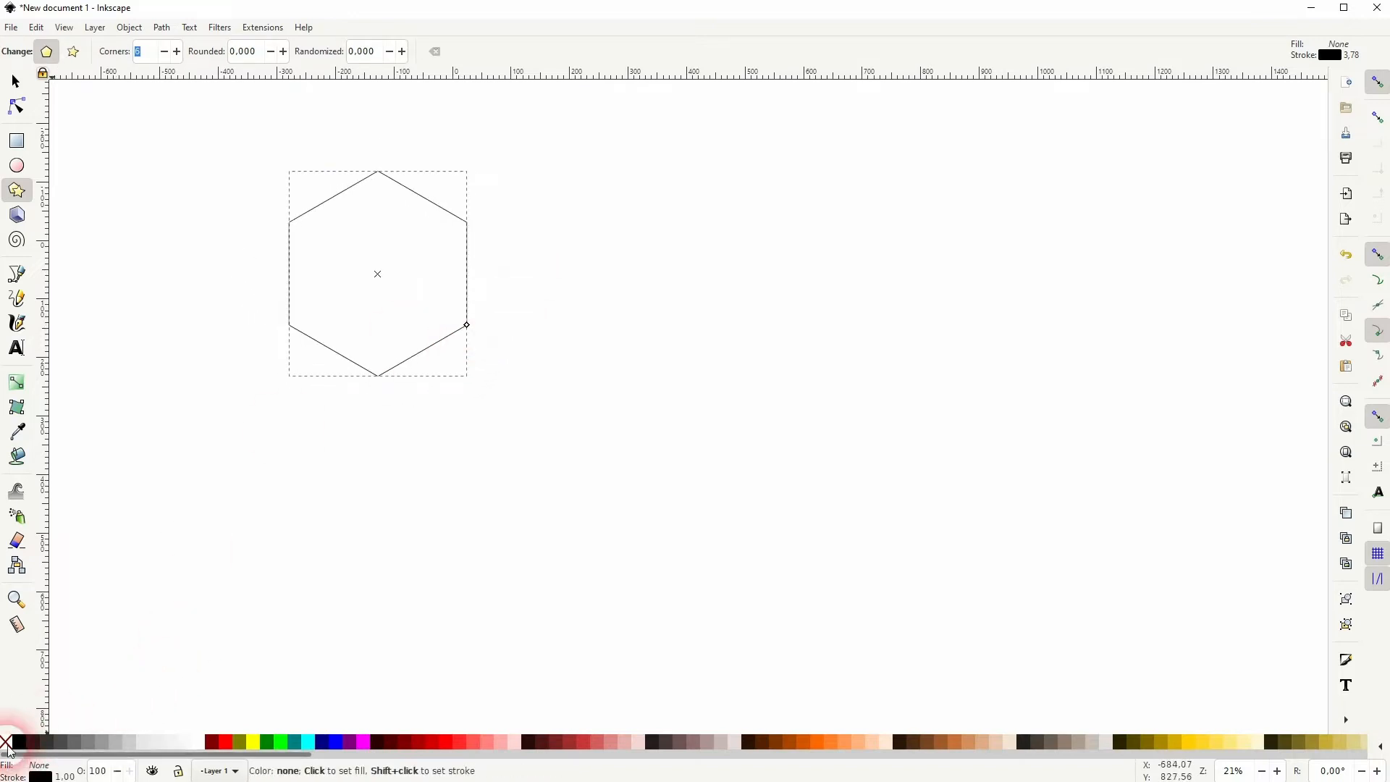
{"action": "mouse_move", "coordinate": [13, 747]}
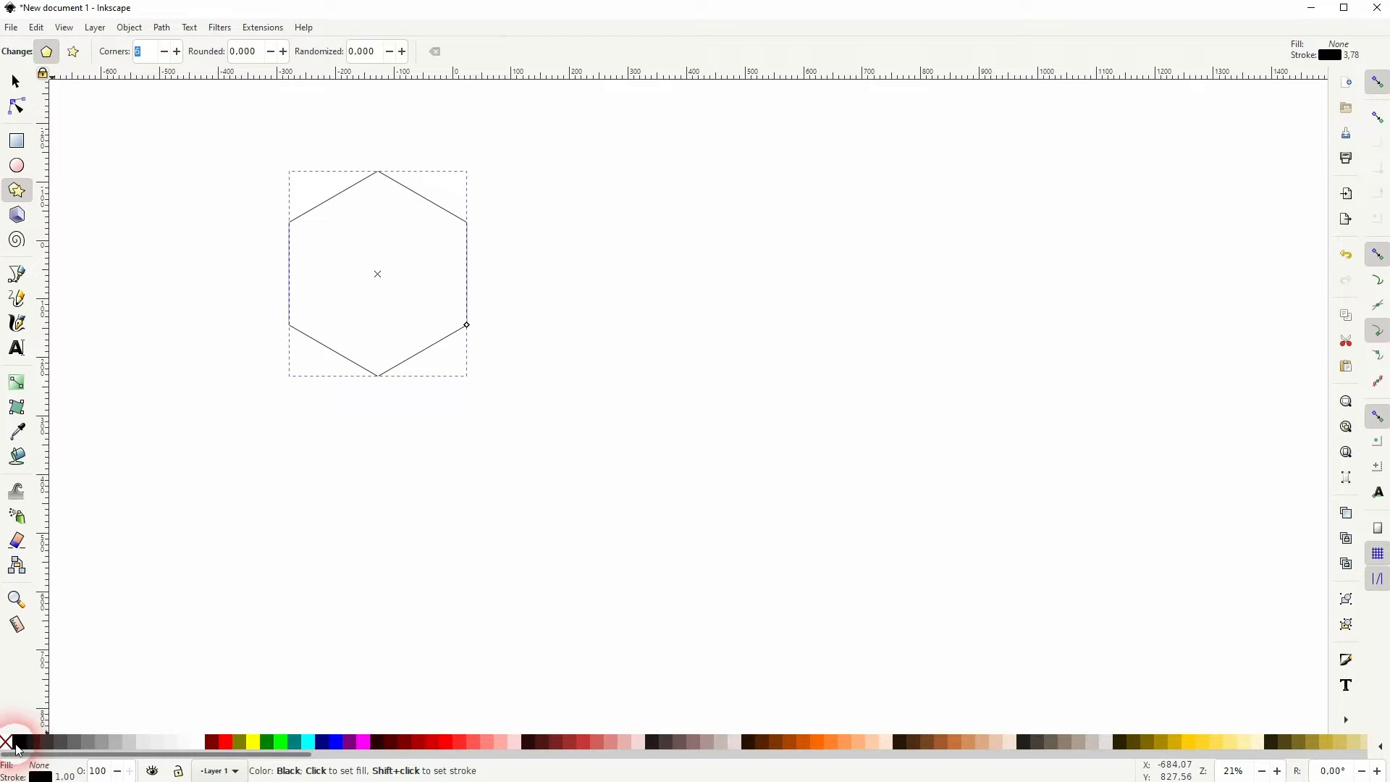
{"action": "left_click", "coordinate": [214, 742]}
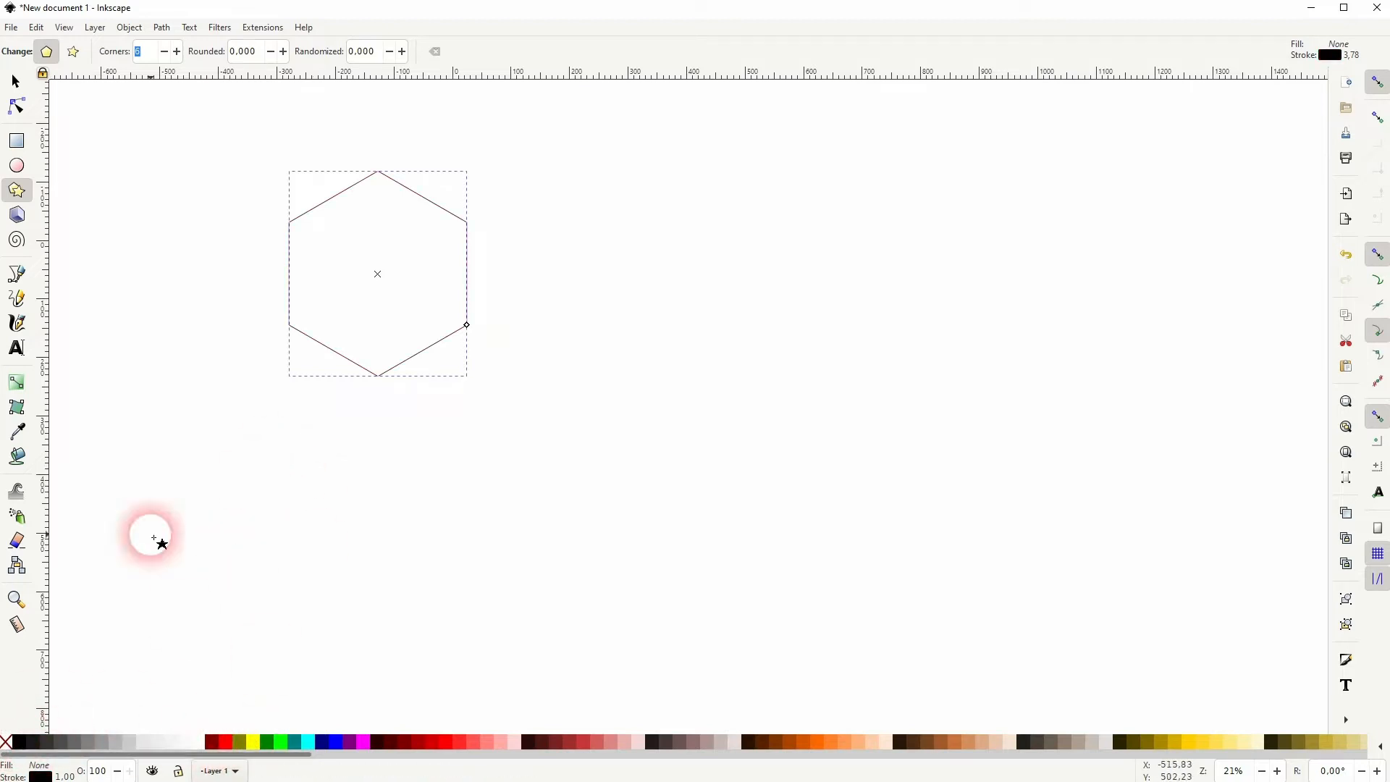
- Duplicate the hexagon into a 4×4 edge-to-edge honeycomb and group all sixteen
{"action": "left_click", "coordinate": [15, 80]}
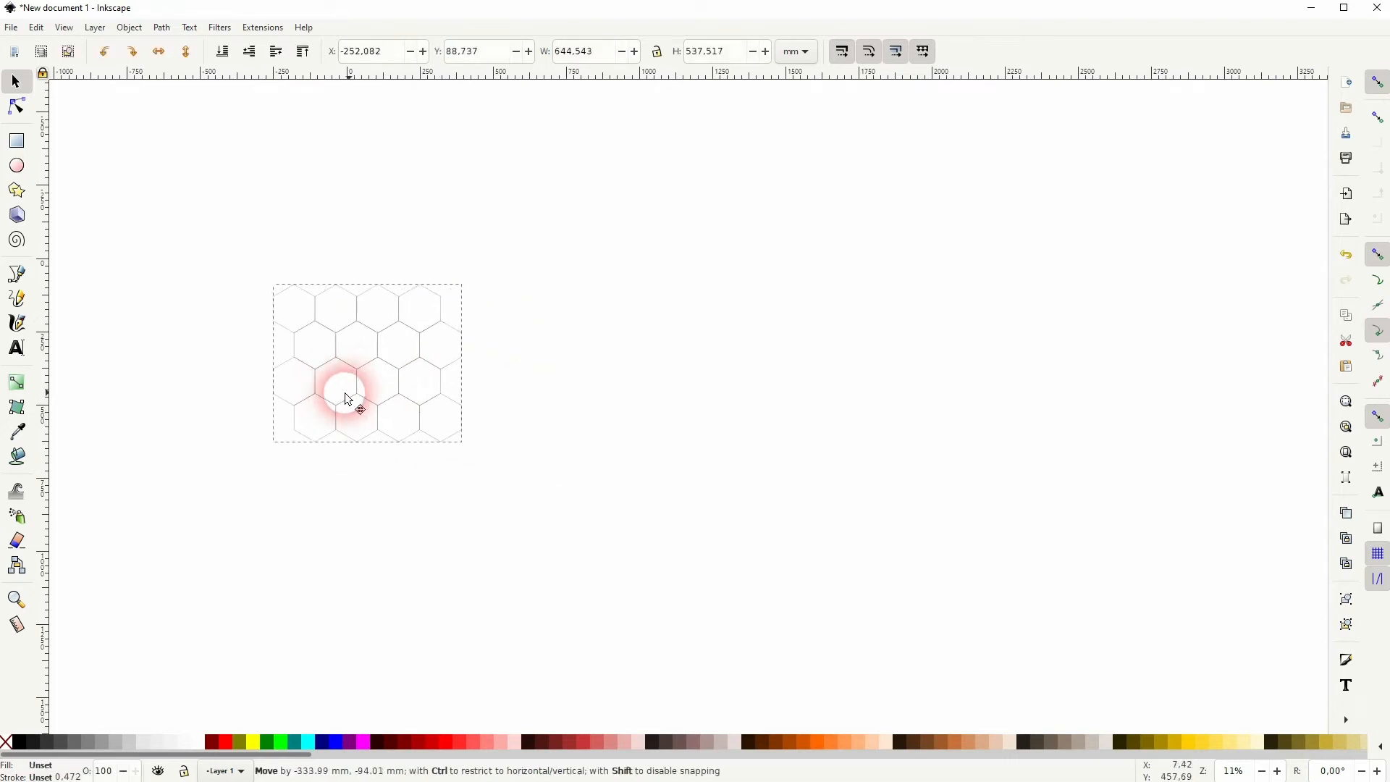
- Draw an unfilled rectangle beside the grid and skew it vertically into a parallelogram
{"action": "left_click", "coordinate": [15, 142]}
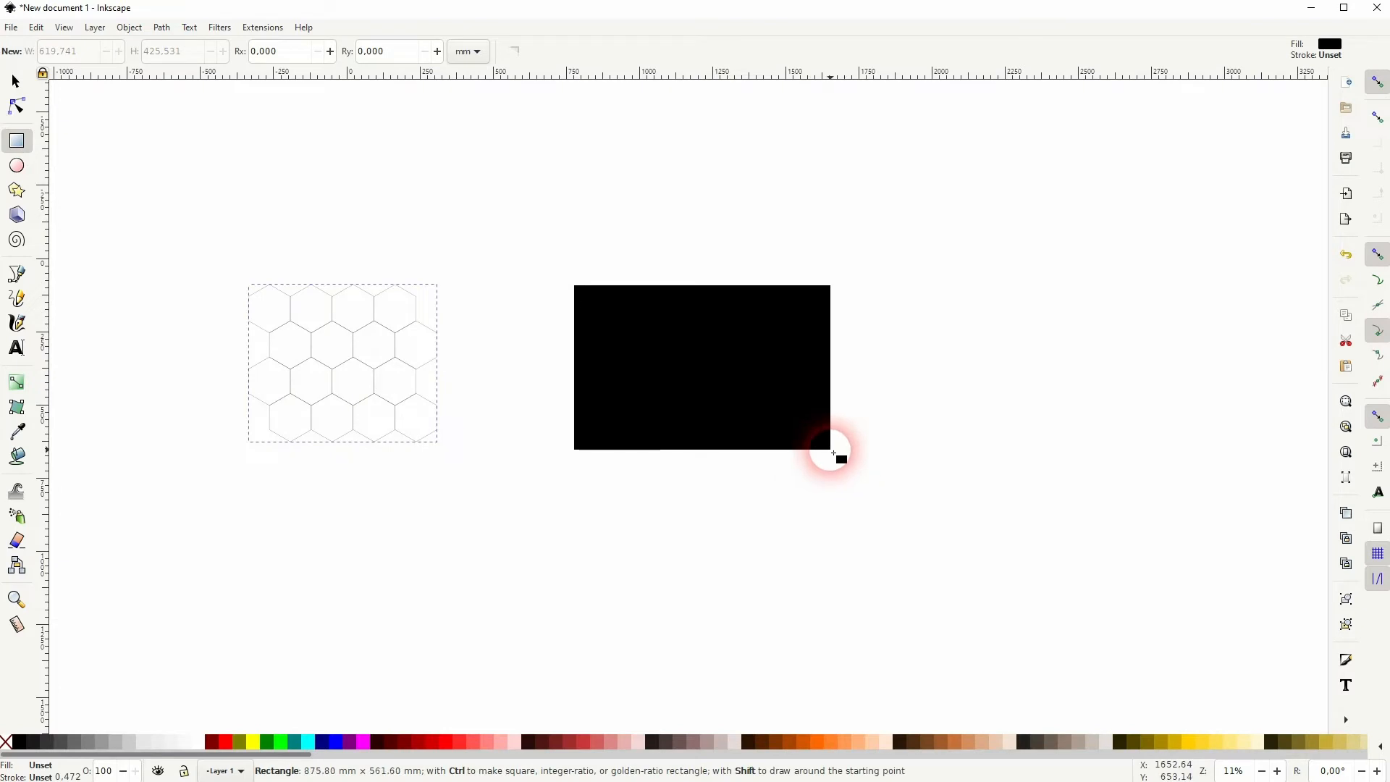
{"action": "left_click", "coordinate": [7, 741]}
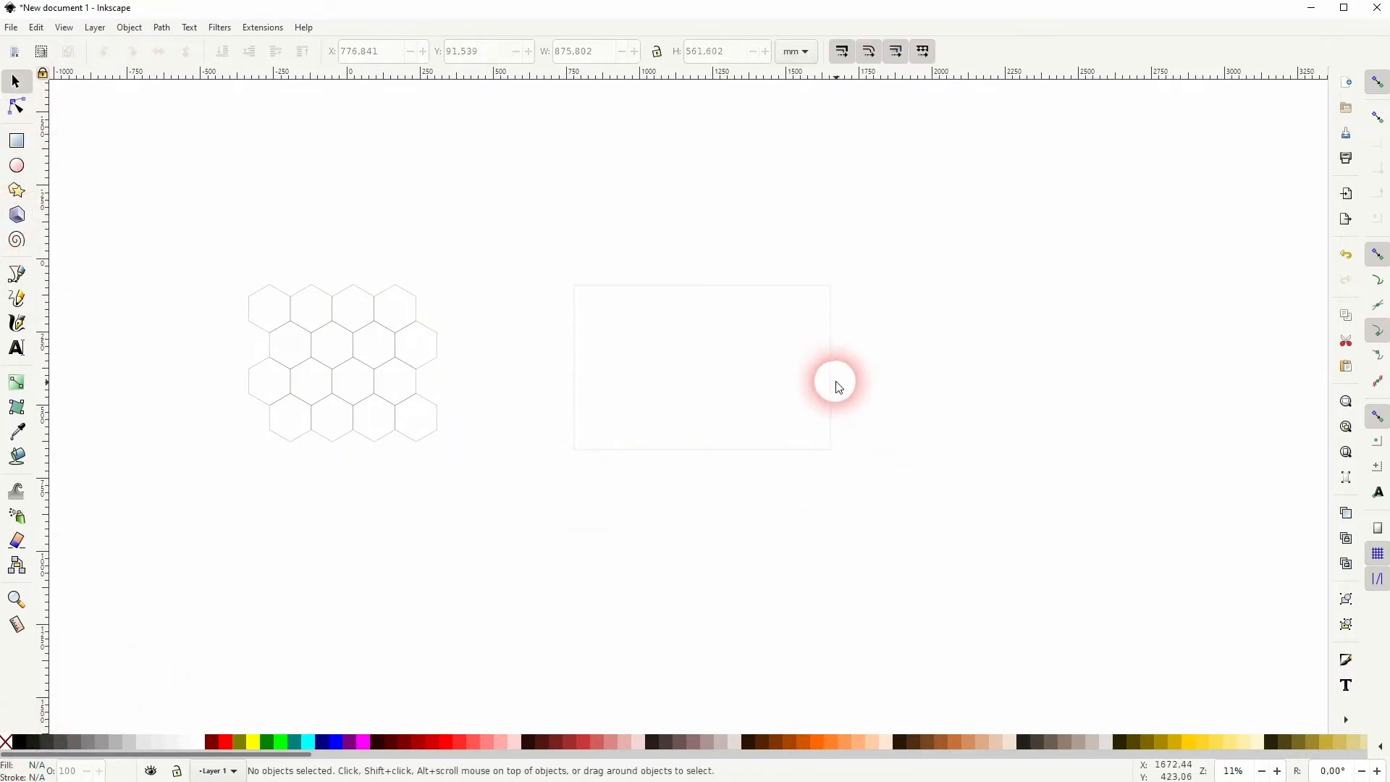
{"action": "left_click", "coordinate": [833, 368]}
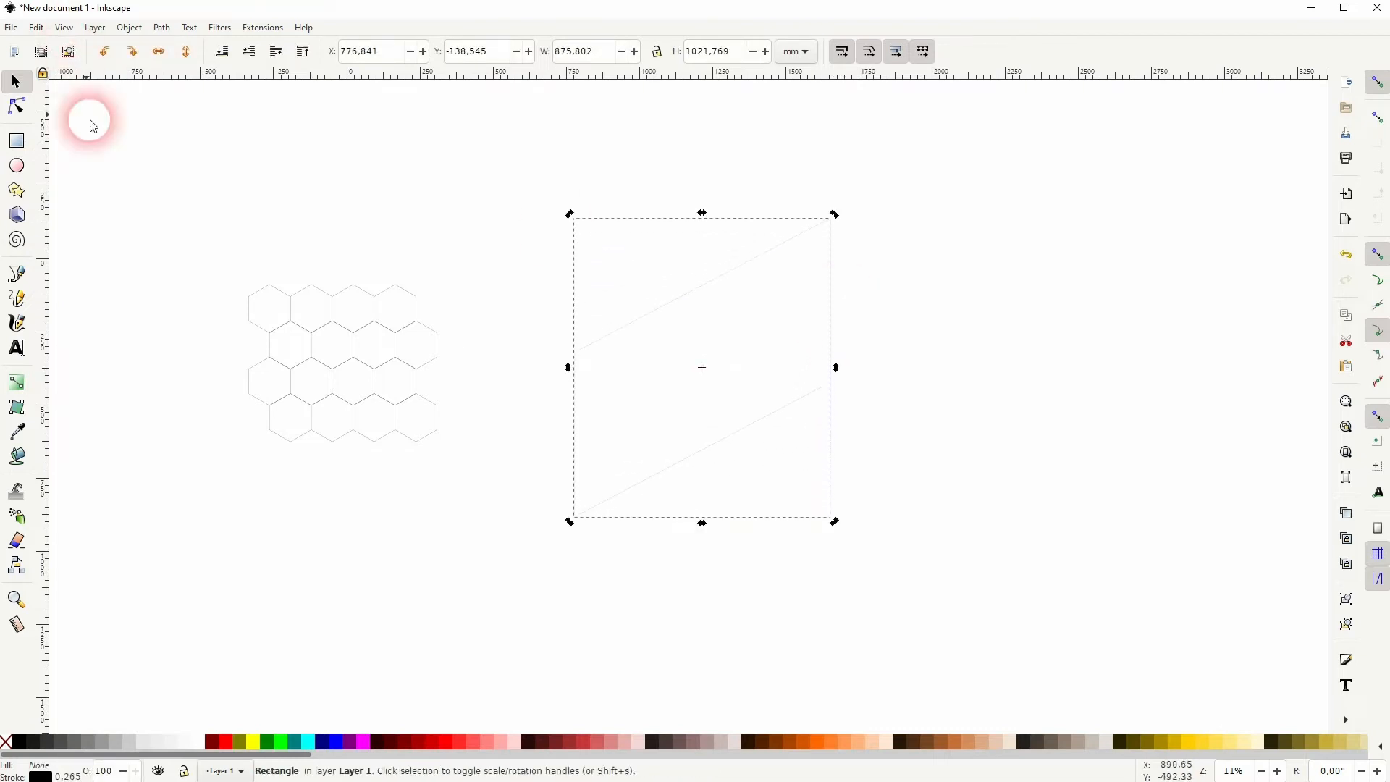
{"action": "left_click", "coordinate": [237, 381]}
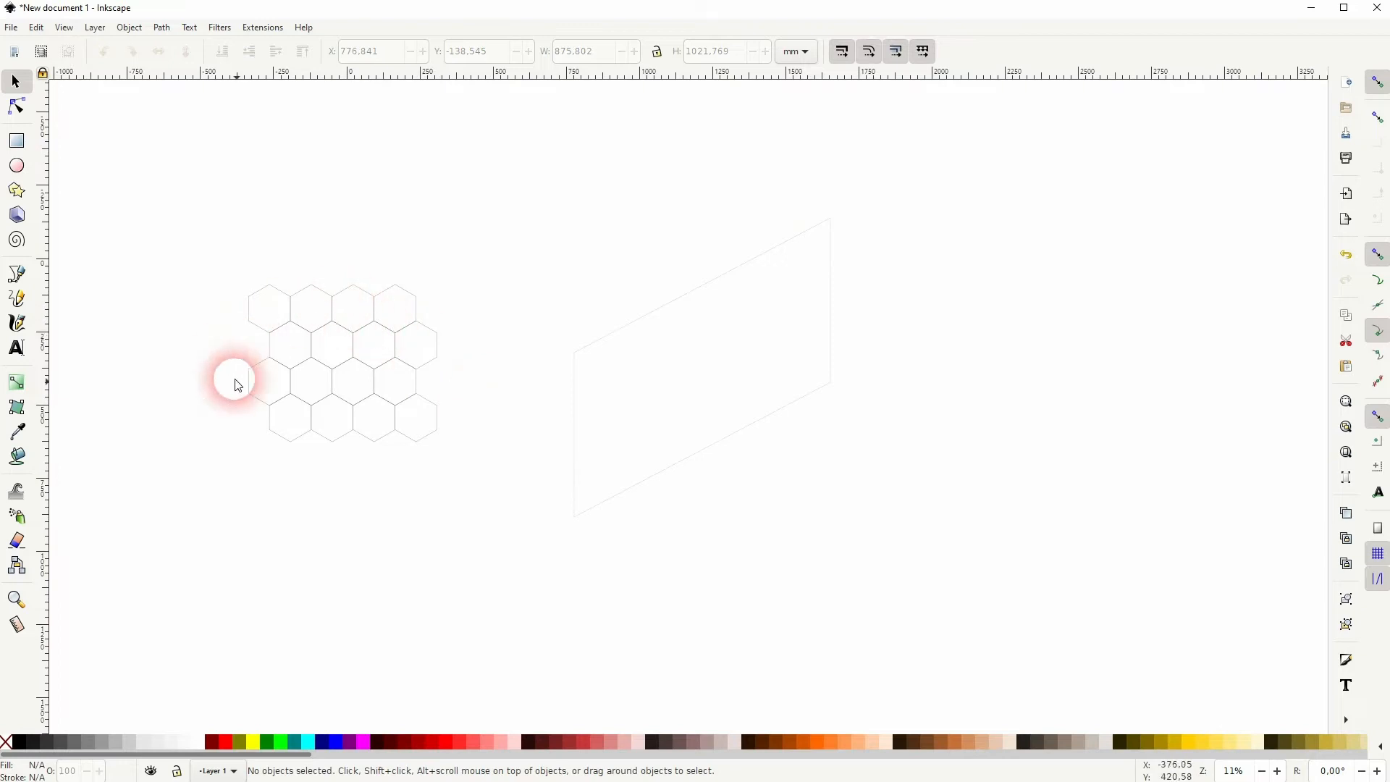
{"action": "mouse_move", "coordinate": [374, 390]}
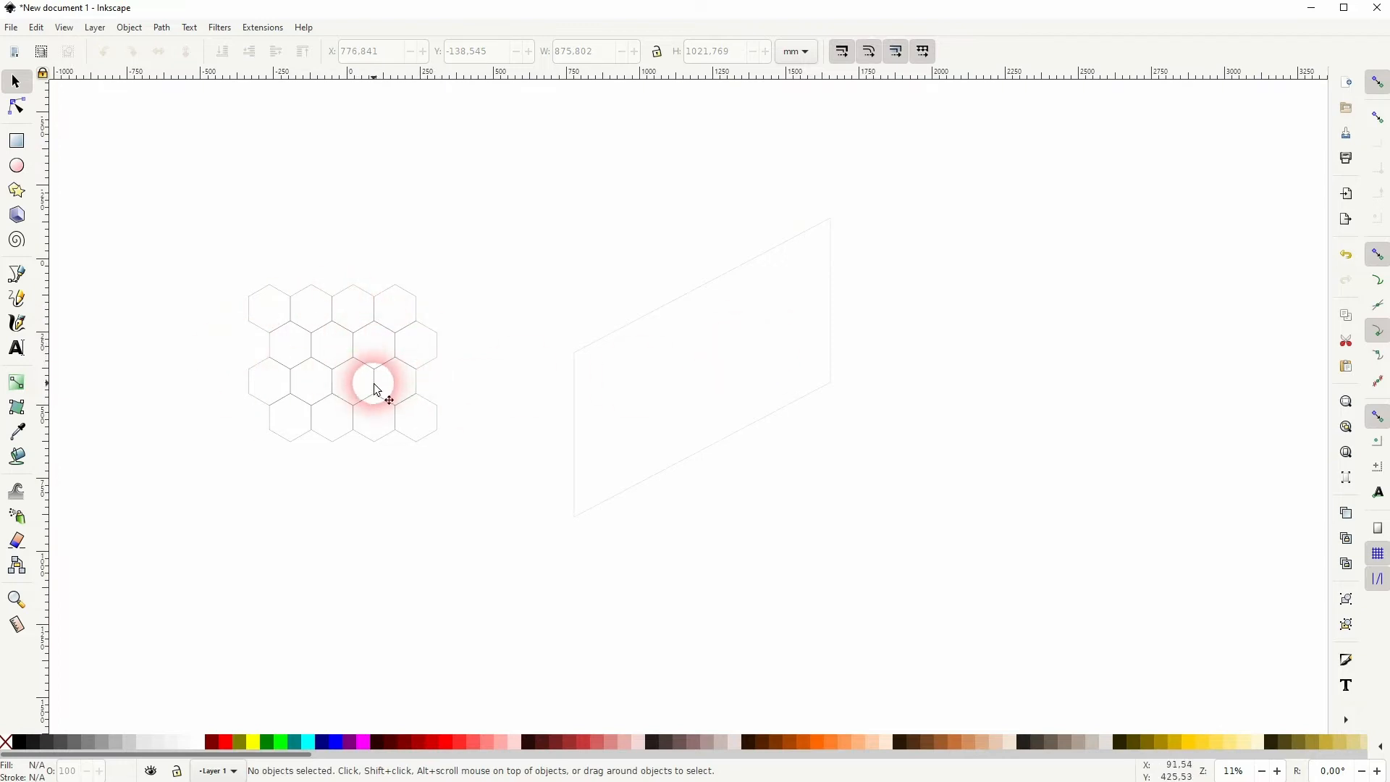
- Drag the grouped hexagon grid on top of the slanted rectangle
{"action": "left_click", "coordinate": [372, 390]}
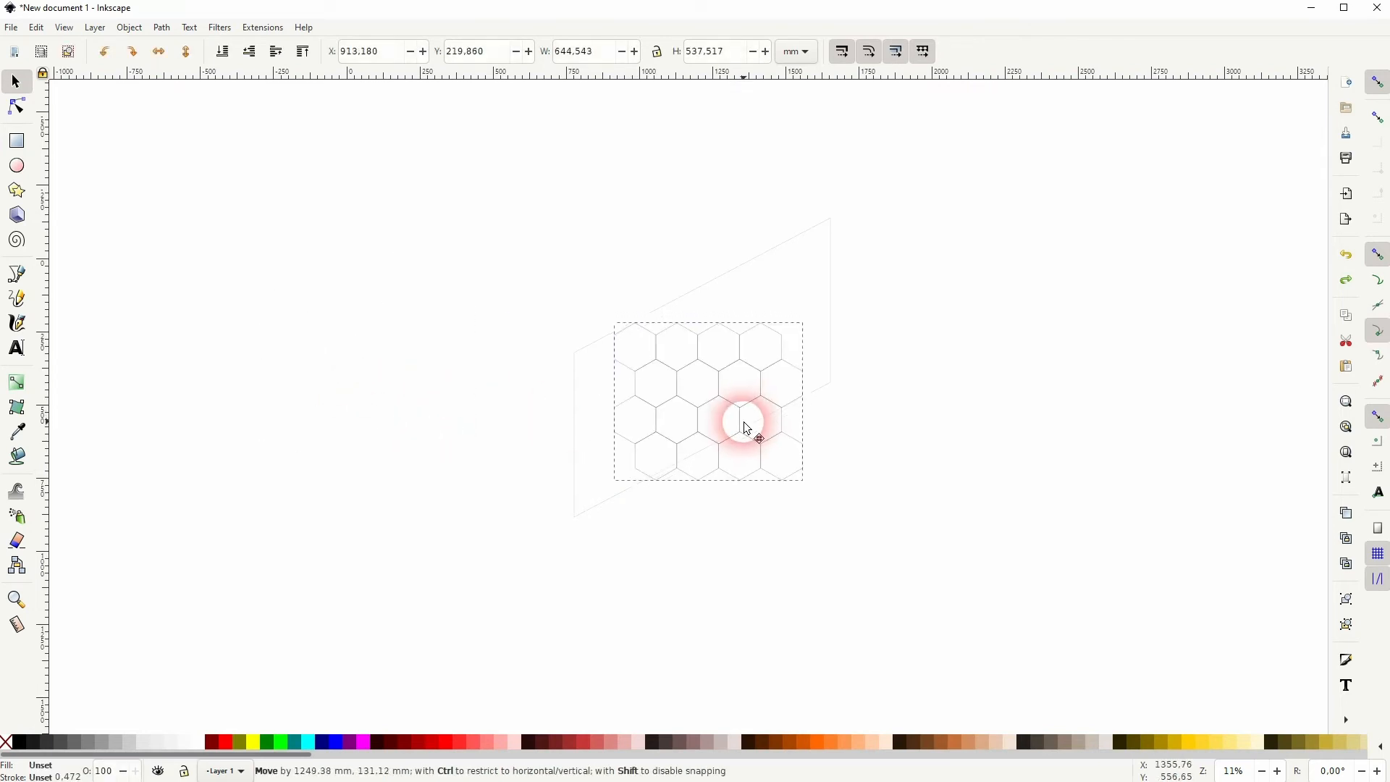
{"action": "left_click", "coordinate": [161, 27]}
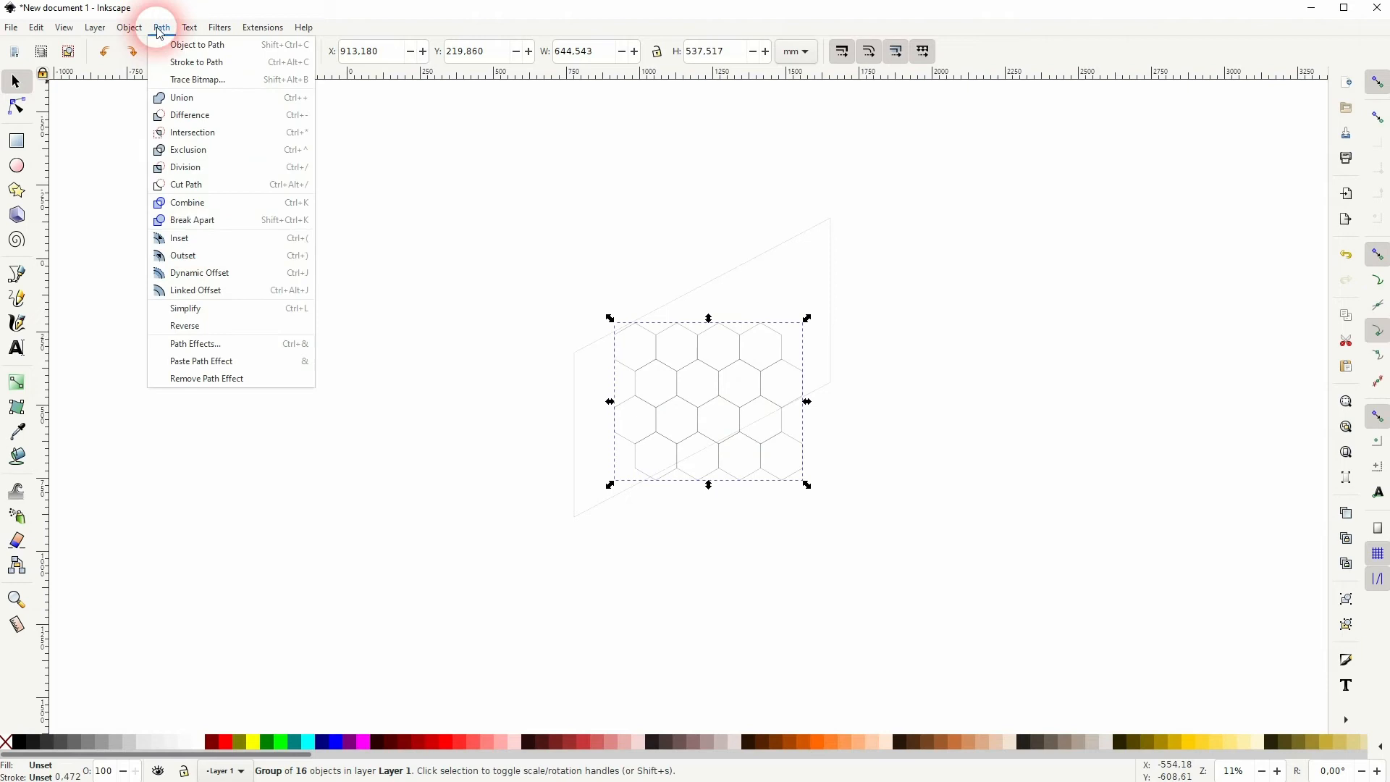
- Add a Perspective/Envelope path effect to the honeycomb group via Path Effects
{"action": "left_click", "coordinate": [195, 344]}
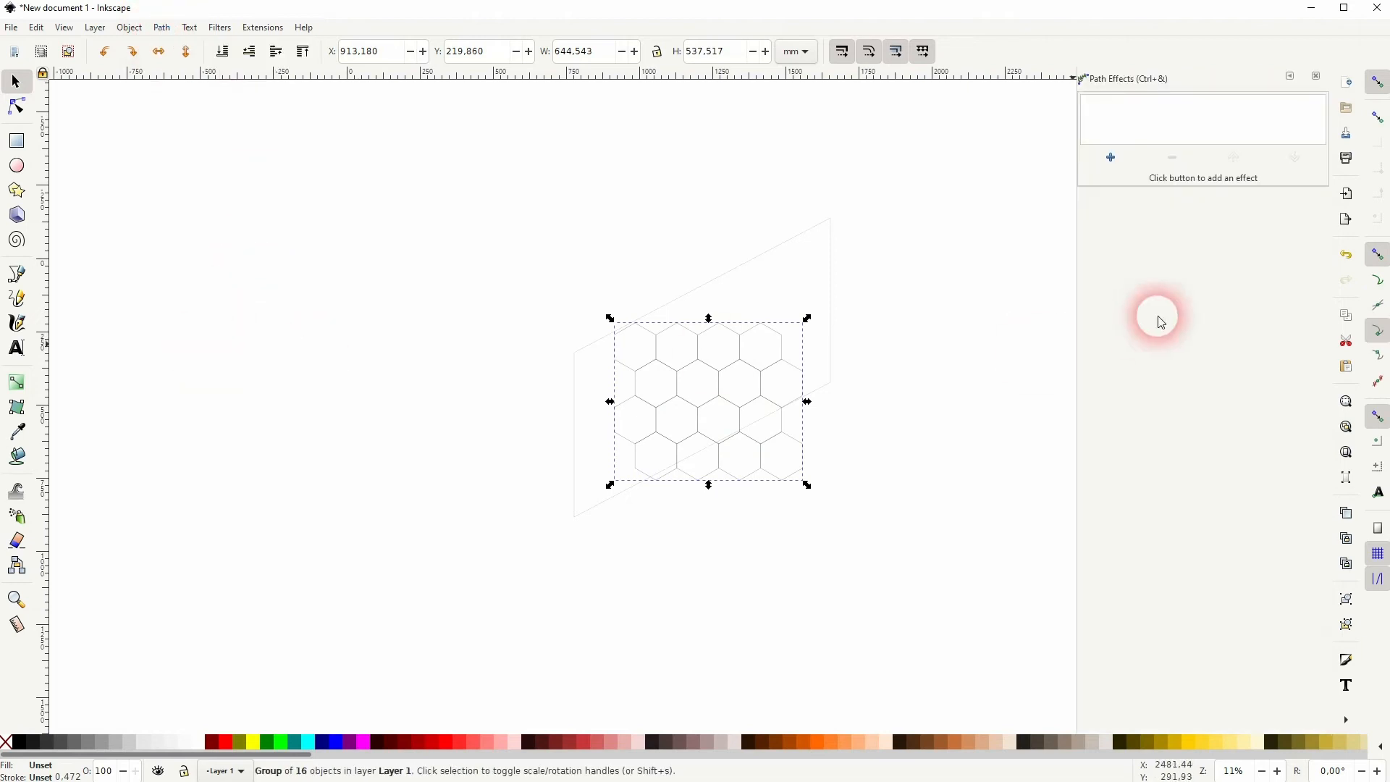
{"action": "left_click", "coordinate": [1109, 158]}
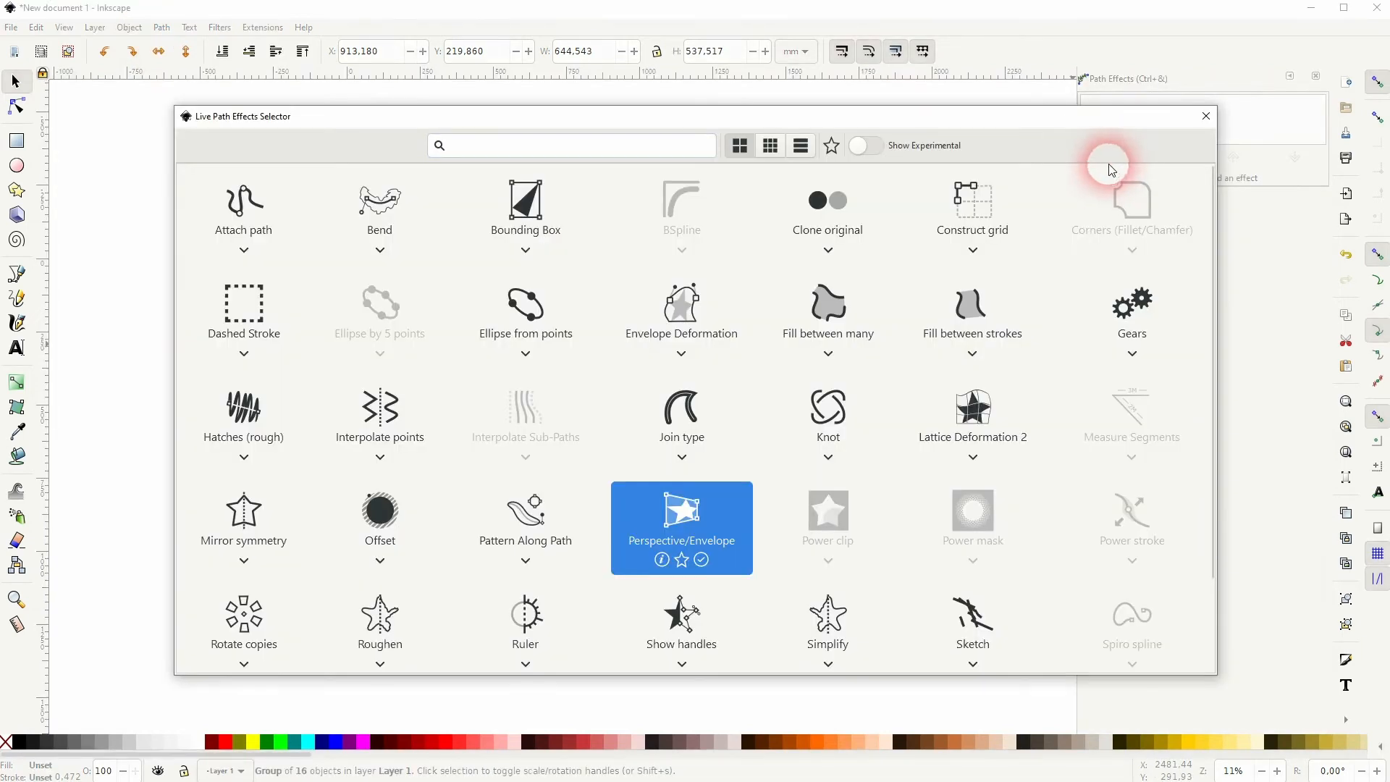
{"action": "mouse_move", "coordinate": [682, 514]}
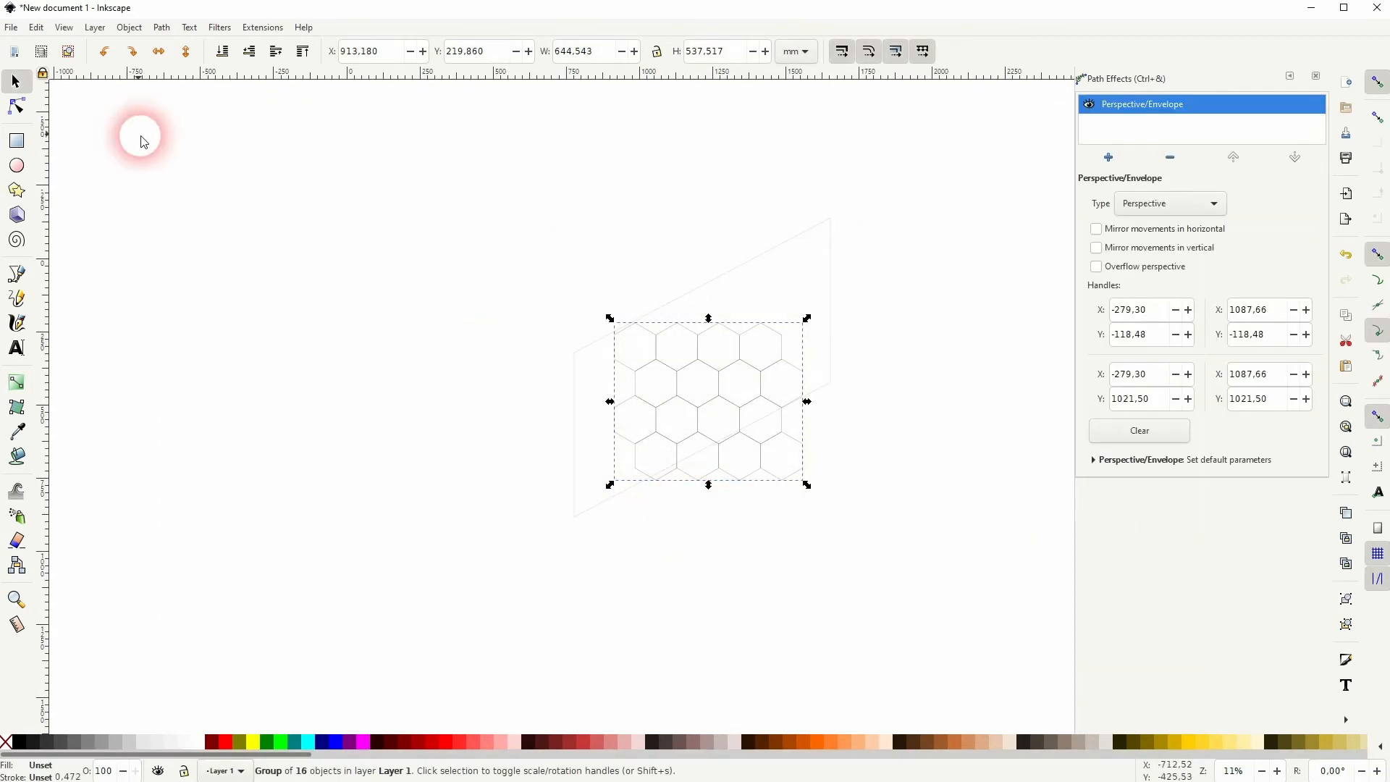
- Drag the Perspective/Envelope corner handles onto the skewed rectangle's corners
{"action": "left_click", "coordinate": [15, 107]}
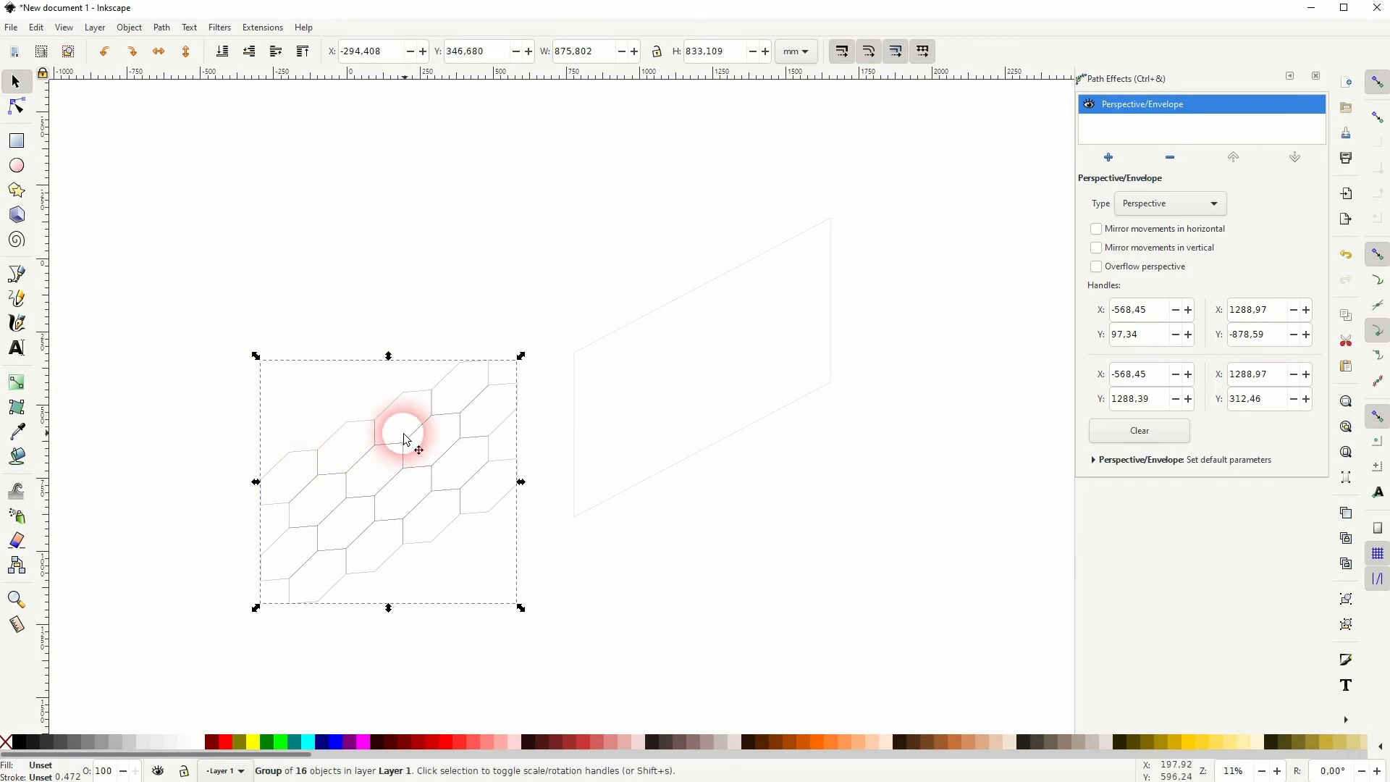
{"action": "mouse_move", "coordinate": [833, 320]}
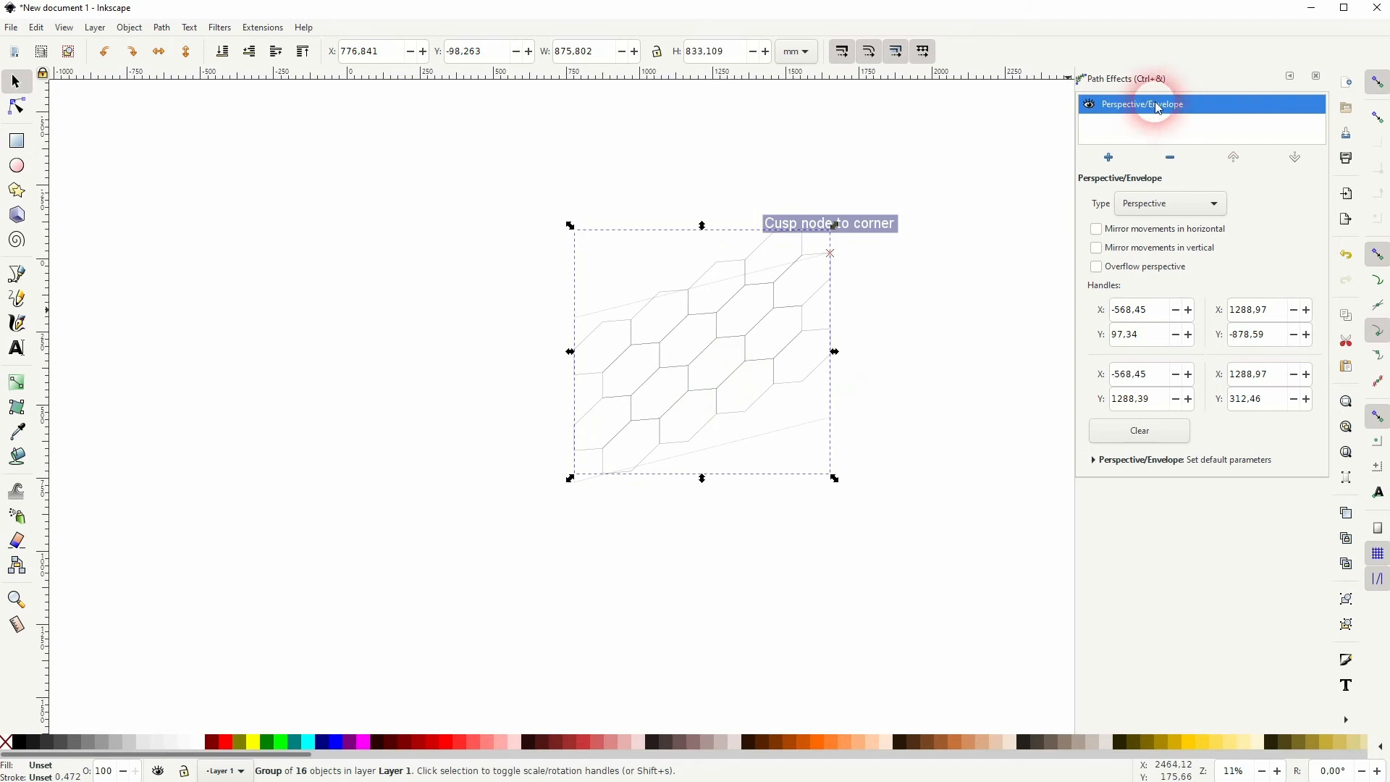
{"action": "left_click", "coordinate": [15, 106]}
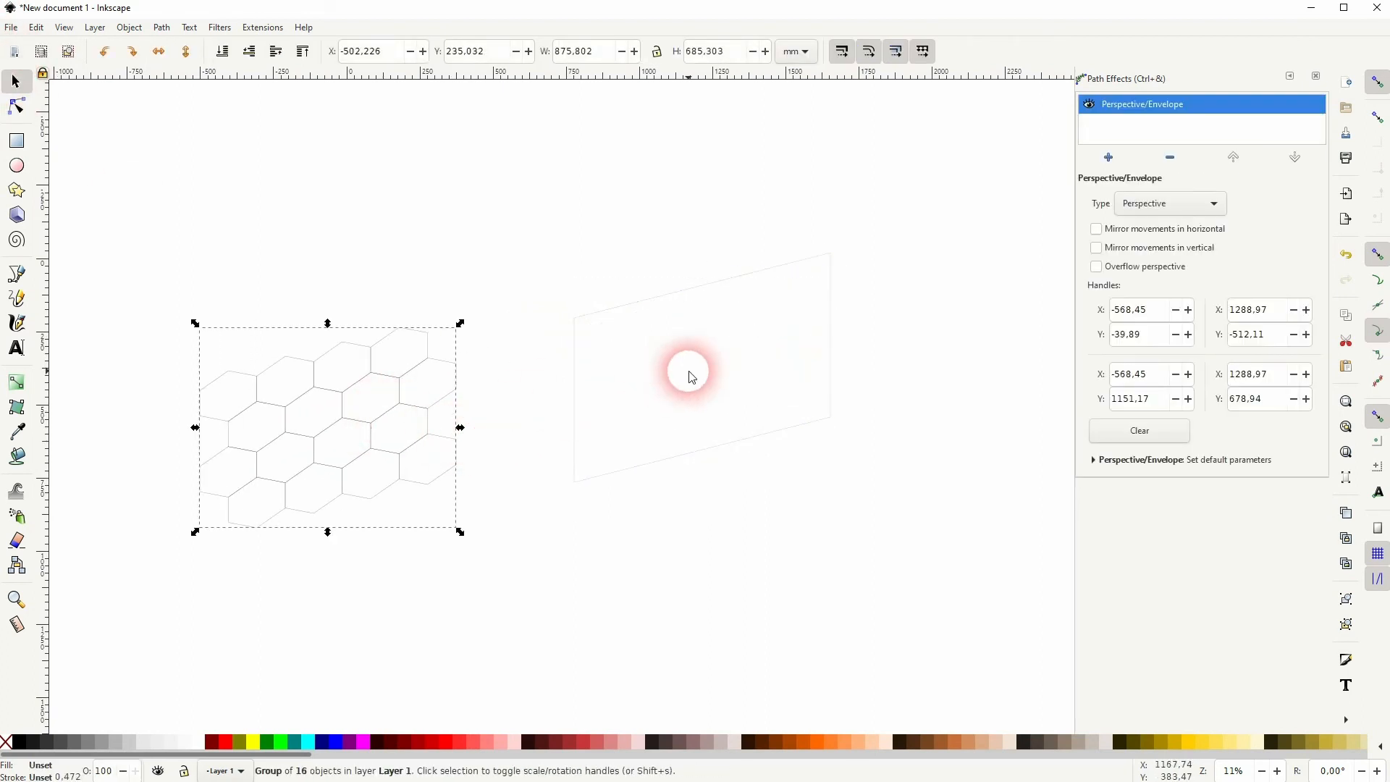
{"action": "mouse_move", "coordinate": [951, 115]}
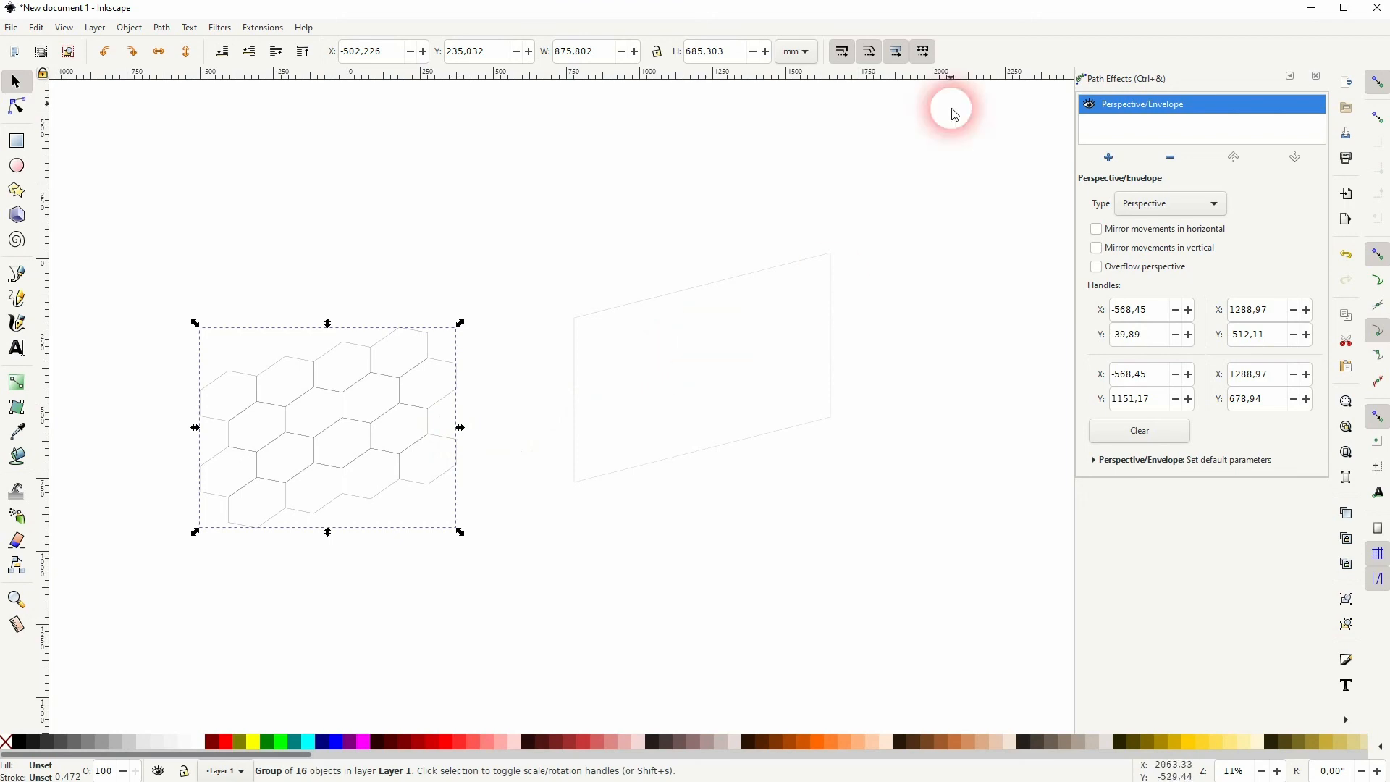